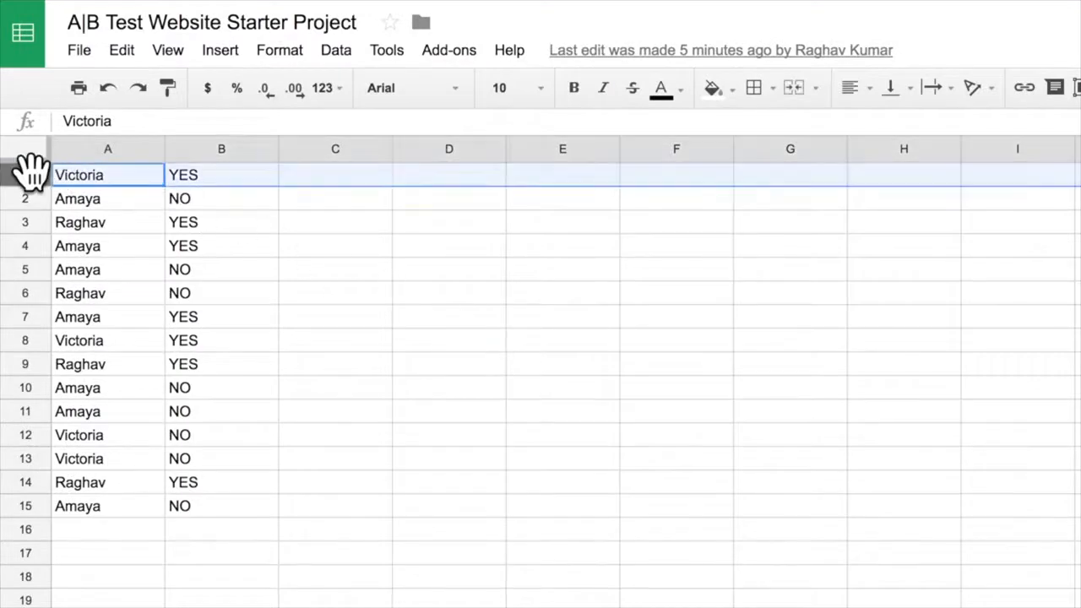
Step: Insert a blank row above the vote data and begin typing the 'Poster' header
{"action": "left_click", "coordinate": [220, 50]}
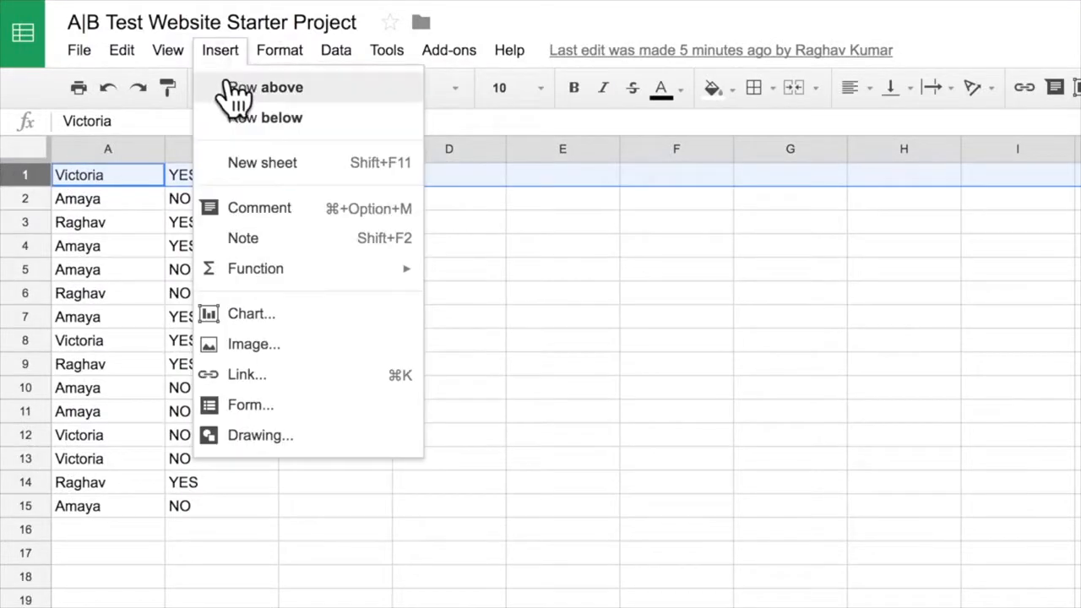
{"action": "left_click", "coordinate": [264, 87]}
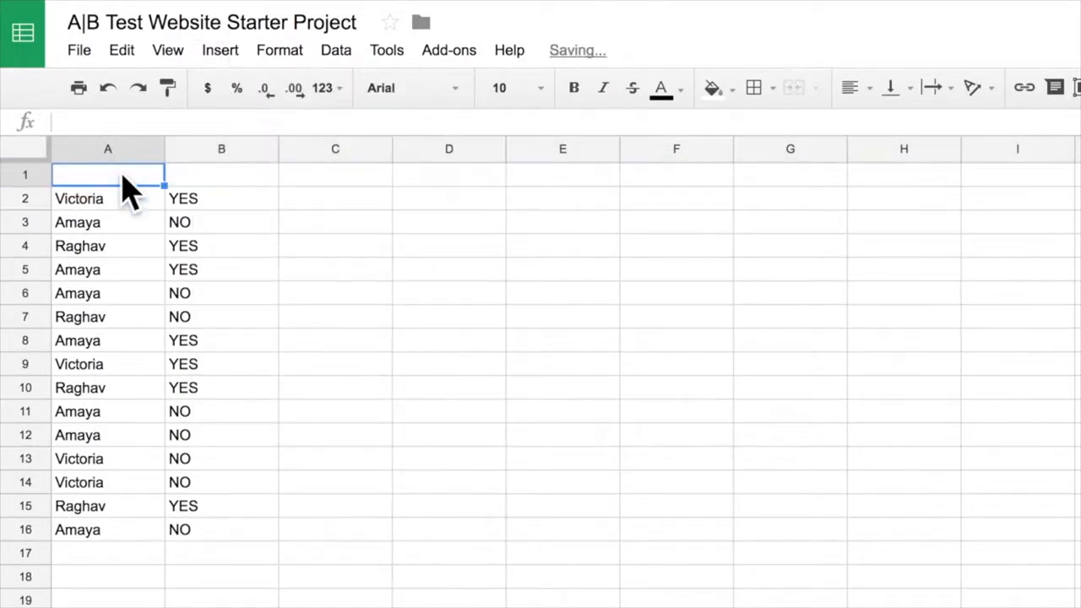
{"action": "type", "text": "Poster Name"}
{"action": "left_click", "coordinate": [222, 175]}
{"action": "type", "text": "Vote"}
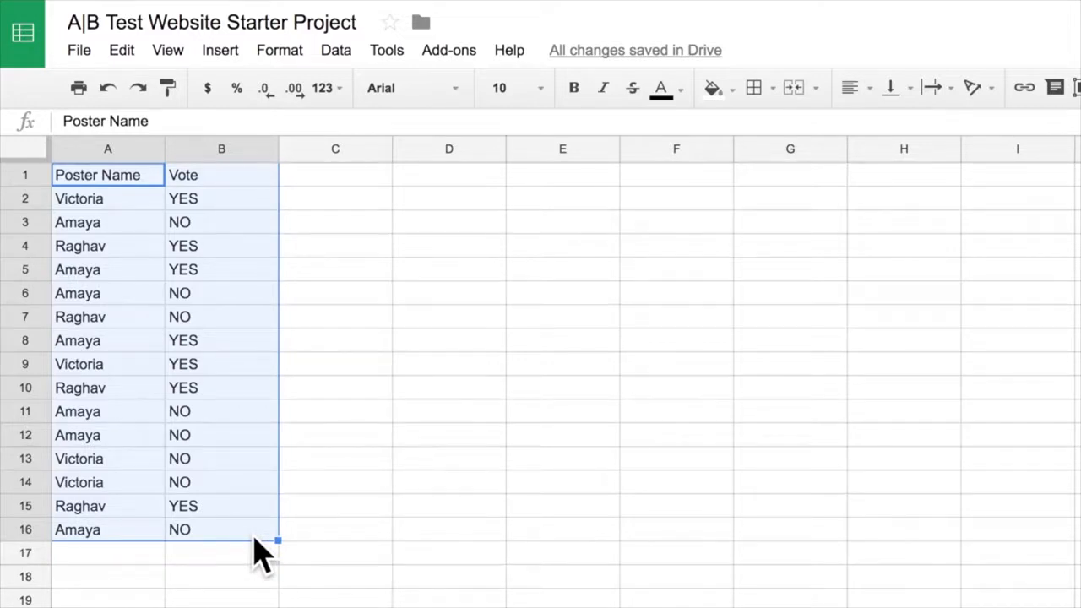
{"action": "mouse_move", "coordinate": [295, 88]}
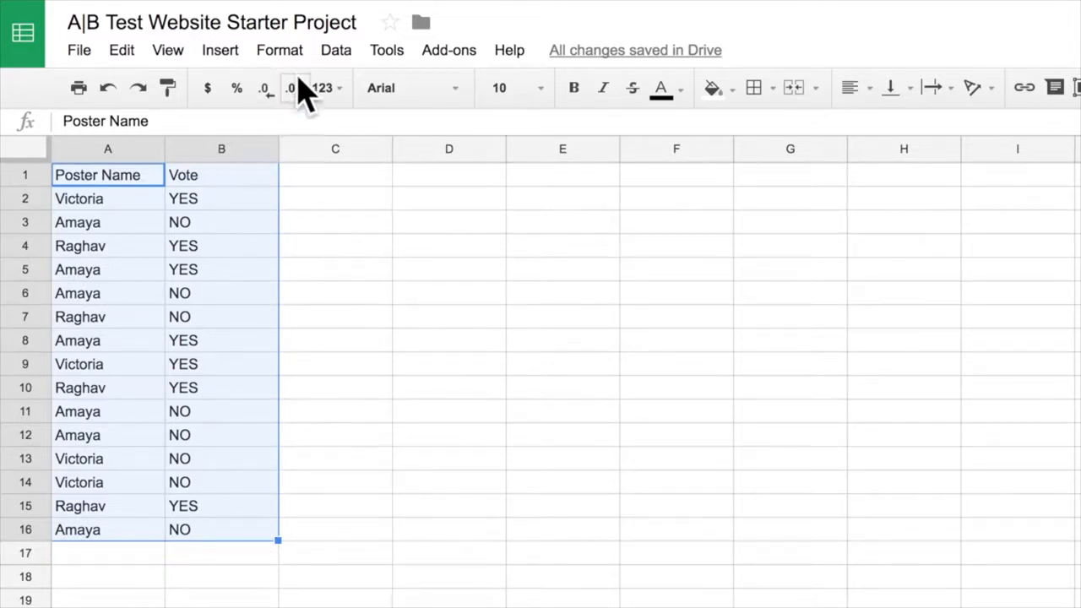
Step: Create a pivot table from the Data menu for range A1:B16
{"action": "left_click", "coordinate": [336, 50]}
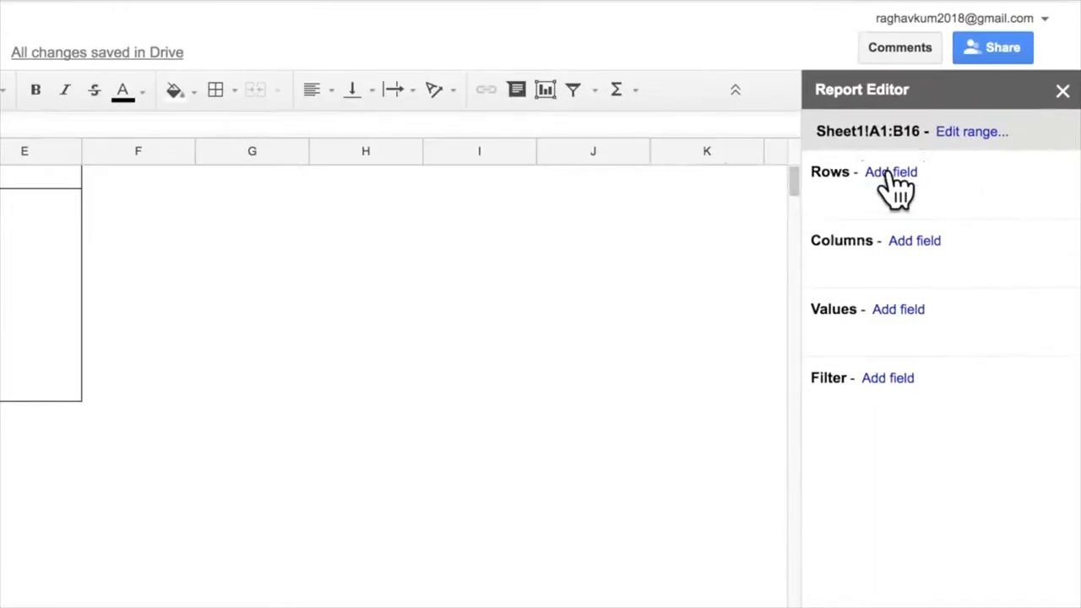
Step: Add Poster Name as the pivot rows and Vote as the pivot columns
{"action": "left_click", "coordinate": [890, 171]}
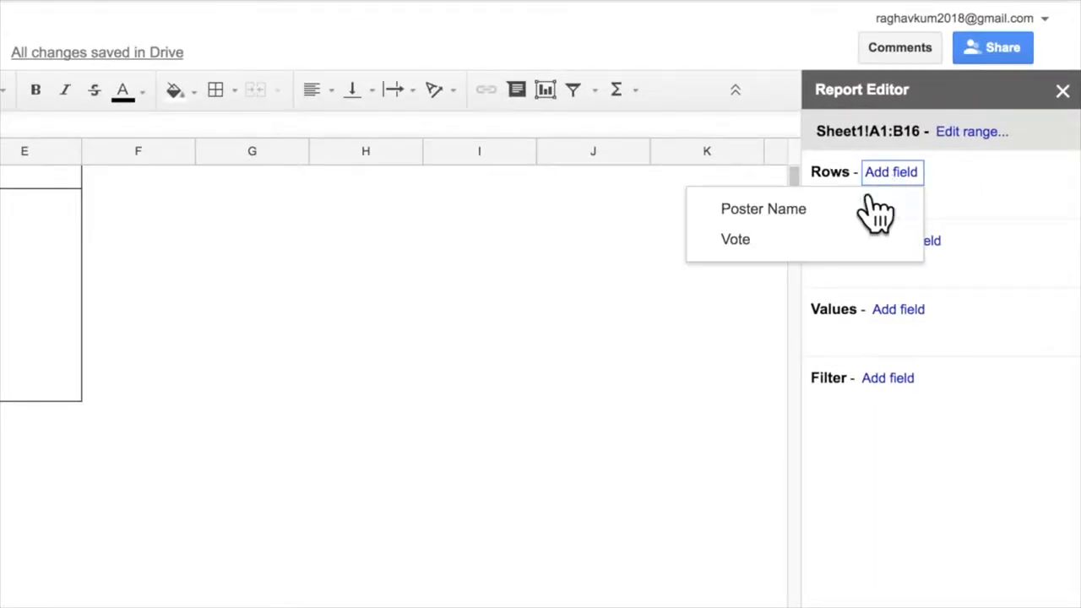
{"action": "left_click", "coordinate": [762, 208]}
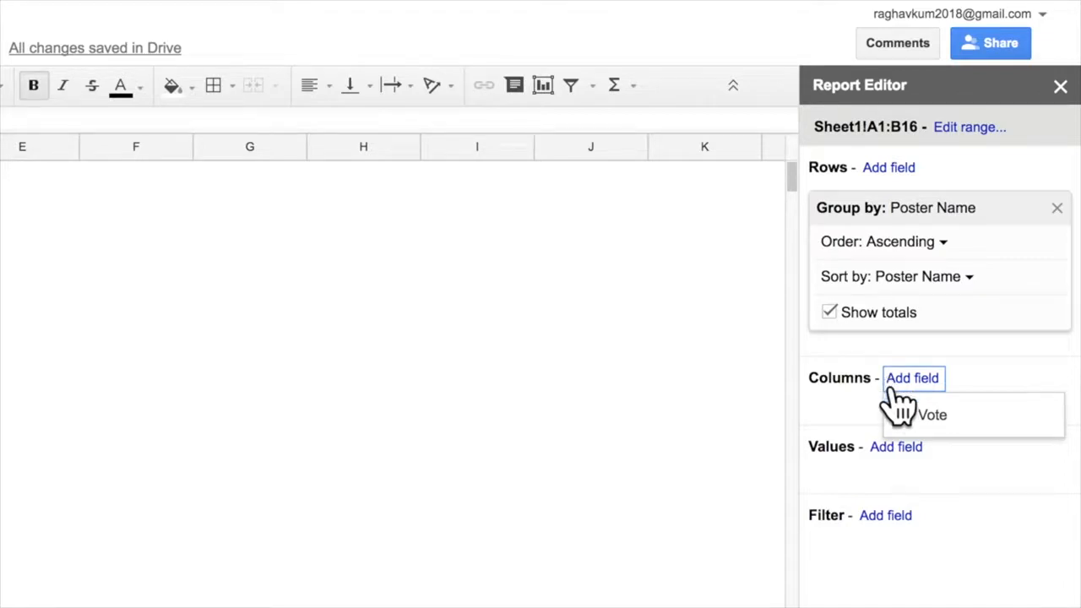
{"action": "left_click", "coordinate": [930, 415]}
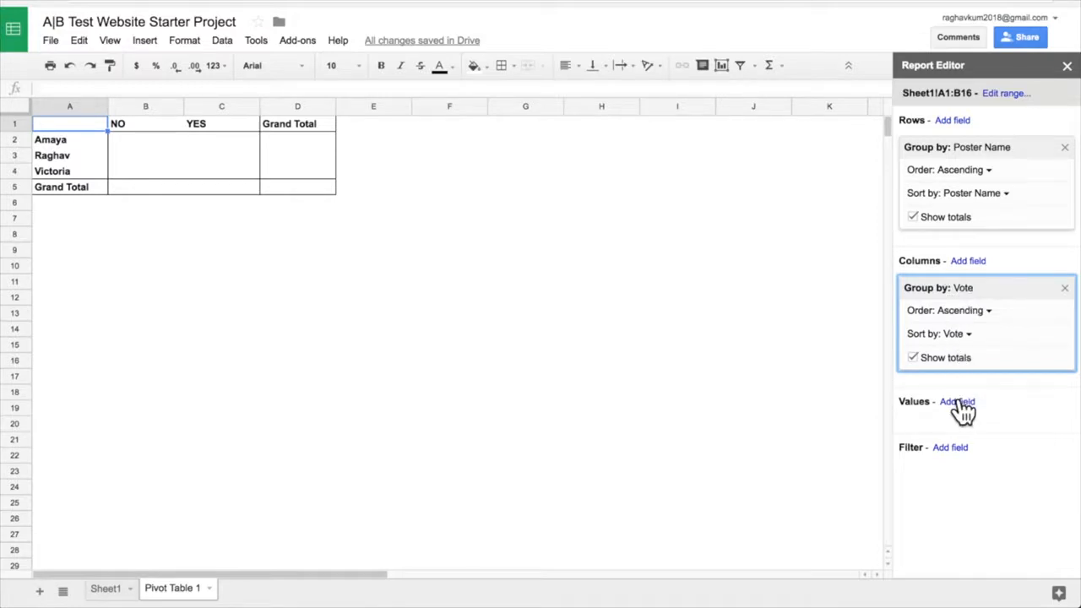
Step: Add Vote as the pivot value, summarized by COUNTA instead of SUM
{"action": "left_click", "coordinate": [956, 401]}
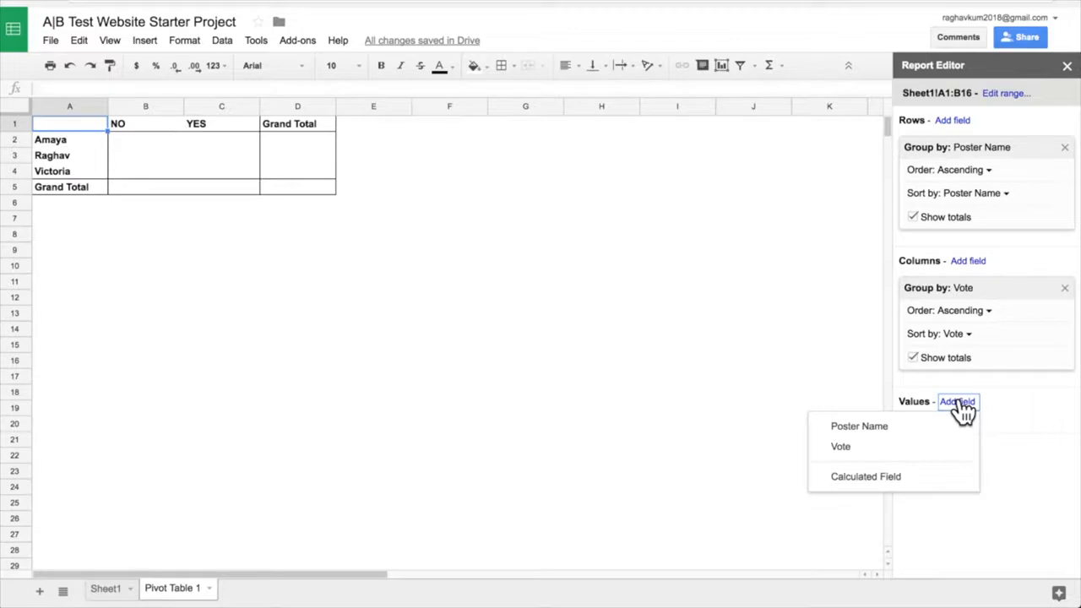
{"action": "left_click", "coordinate": [841, 446]}
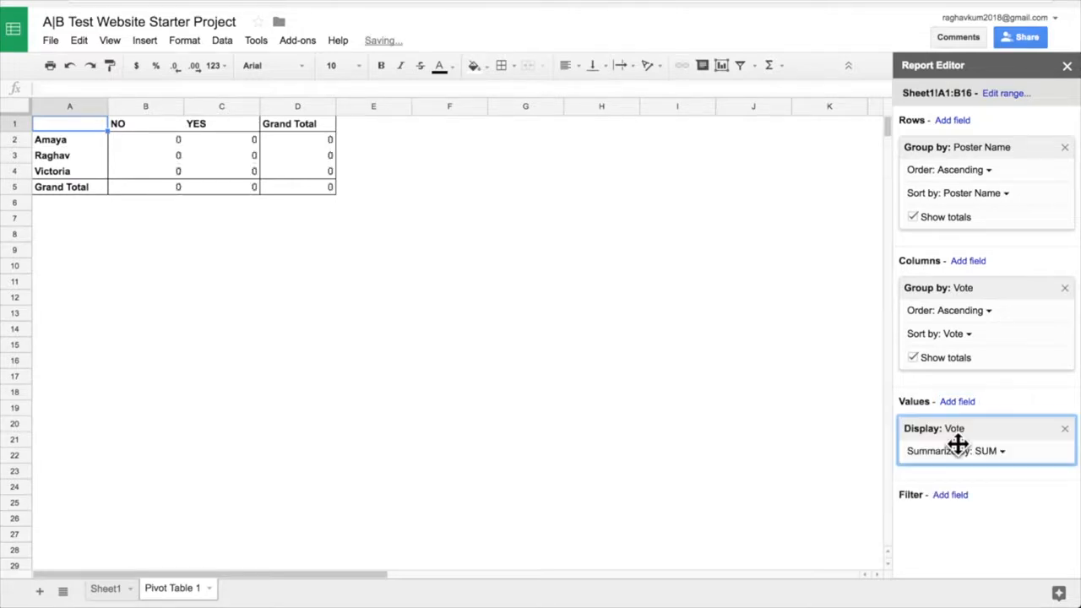
{"action": "left_click", "coordinate": [988, 450]}
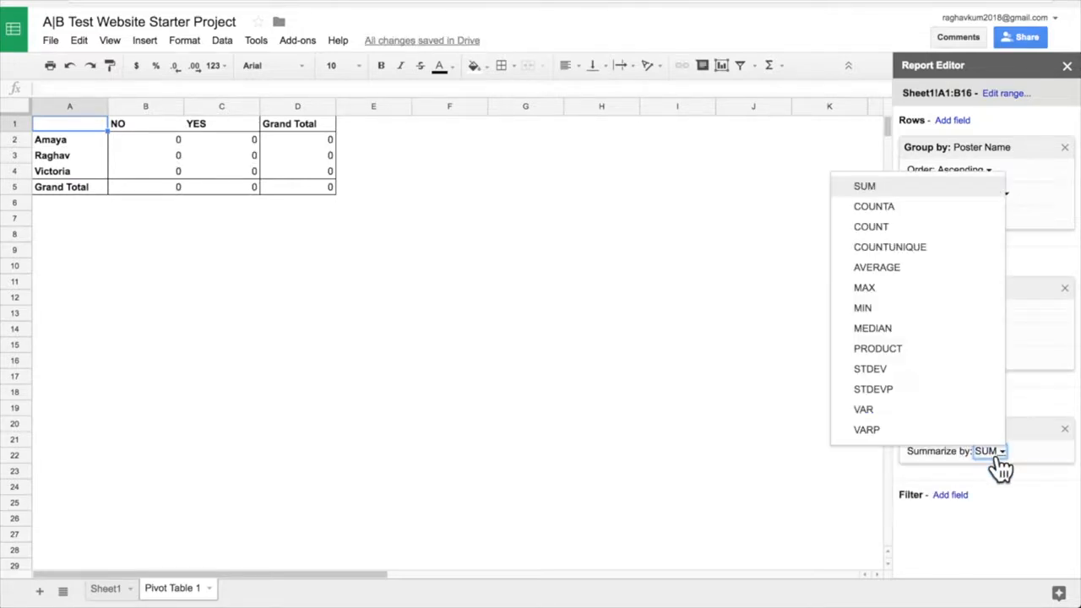
{"action": "left_click", "coordinate": [874, 206]}
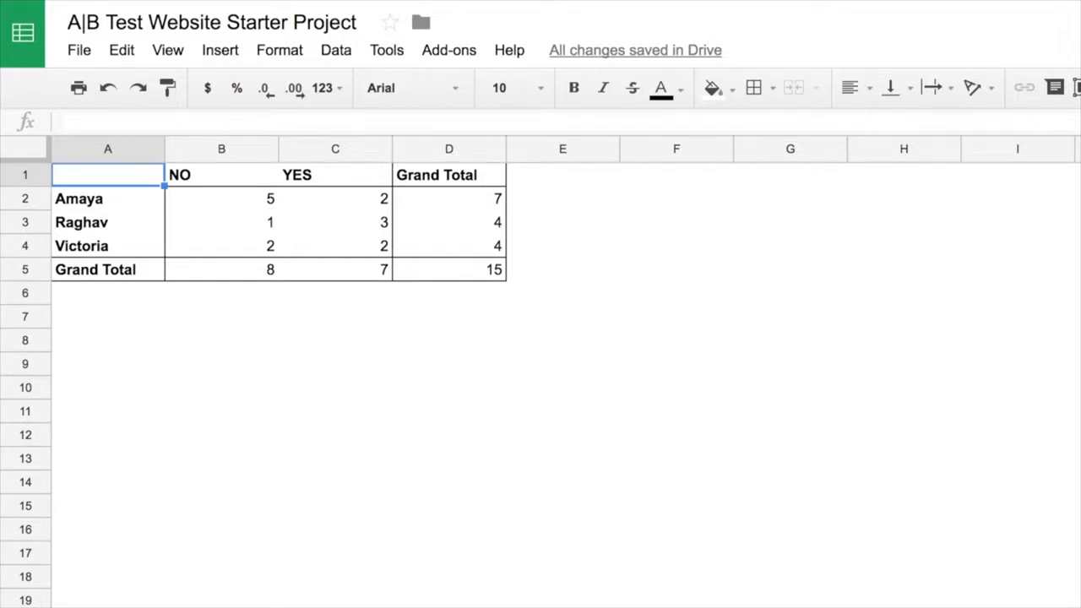
Step: Enter =C2/D2 in E2 for Amaya's YES share and select it for filling down
{"action": "left_click", "coordinate": [563, 199]}
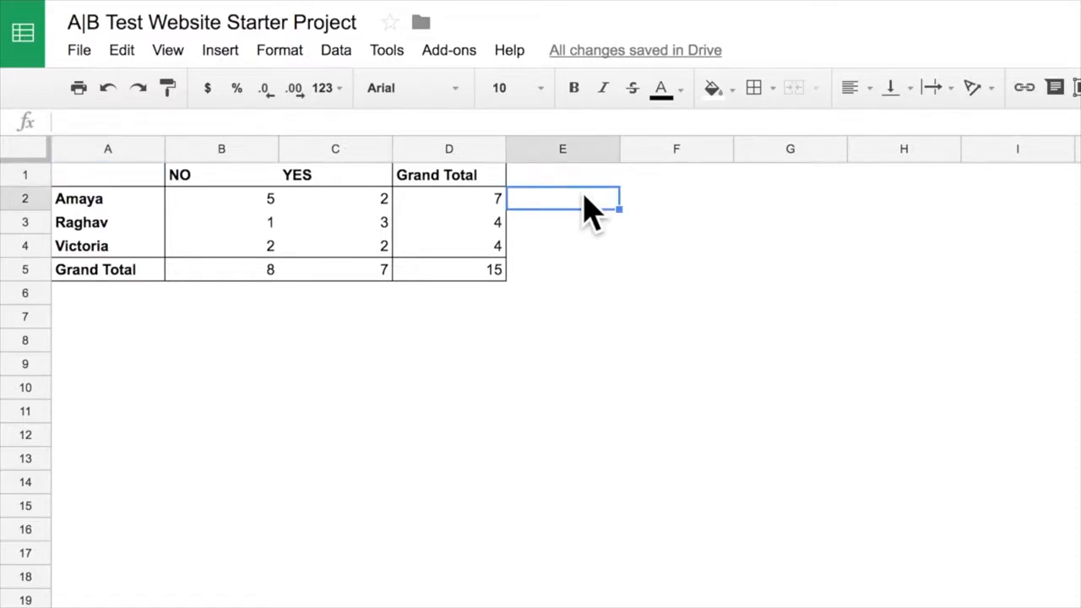
{"action": "type", "text": "=C"}
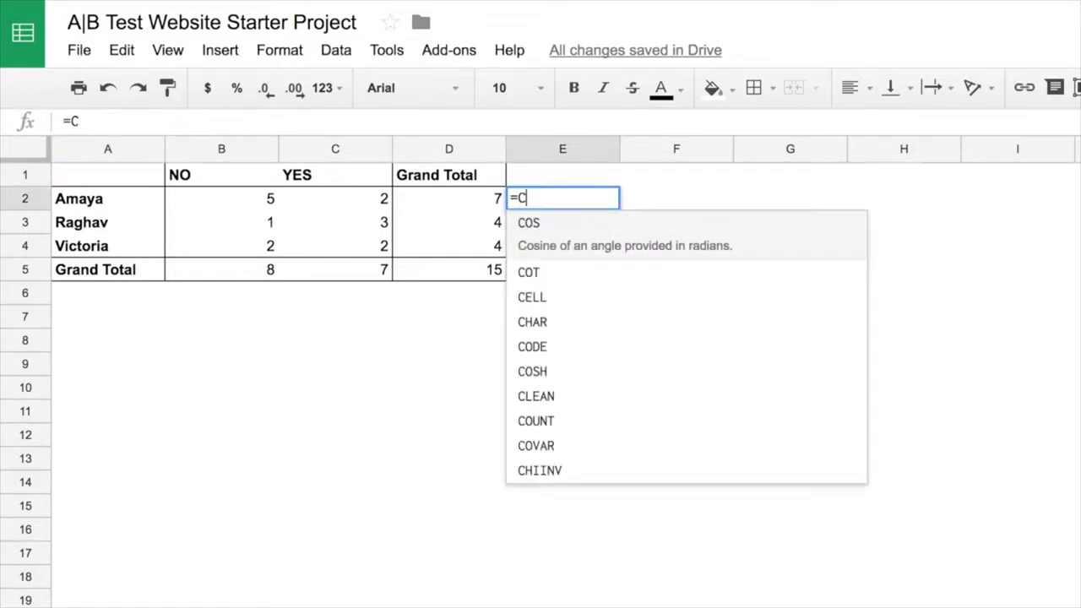
{"action": "left_click", "coordinate": [336, 198]}
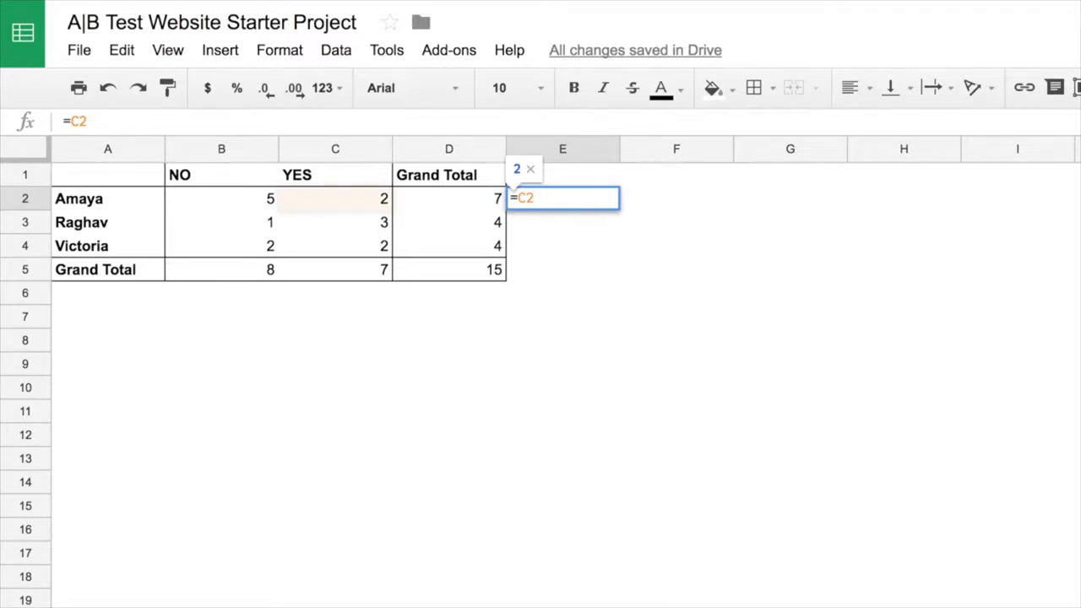
{"action": "type", "text": "/D2"}
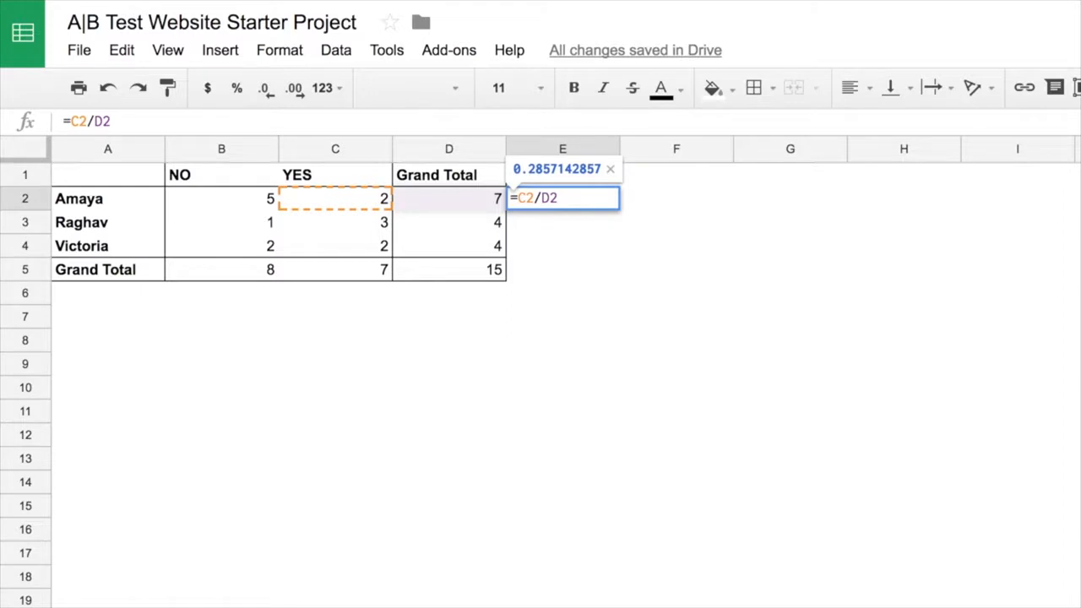
{"action": "key", "text": "enter"}
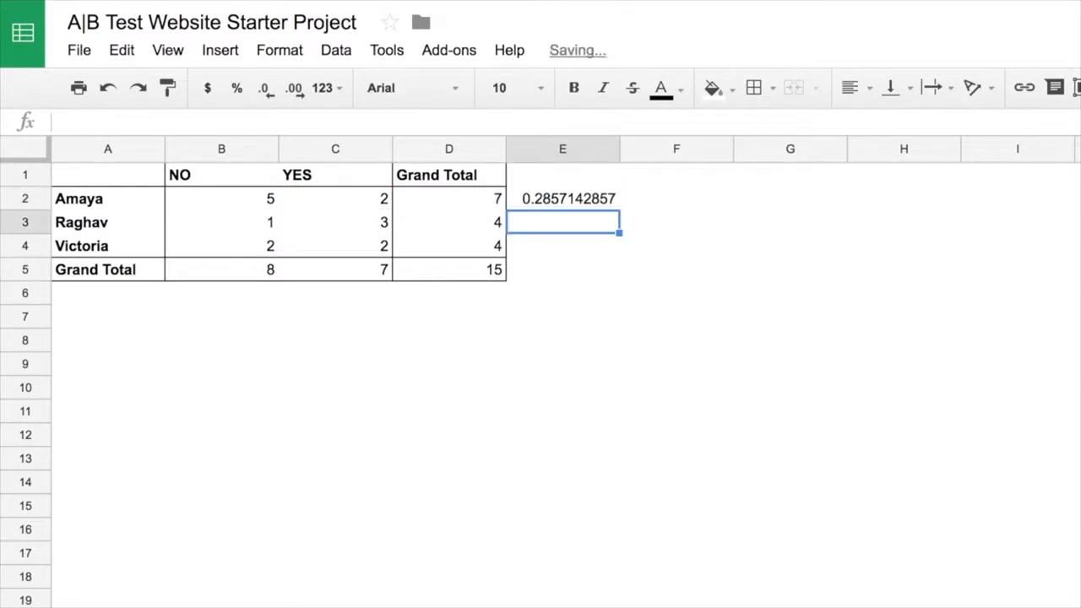
{"action": "left_click", "coordinate": [563, 199]}
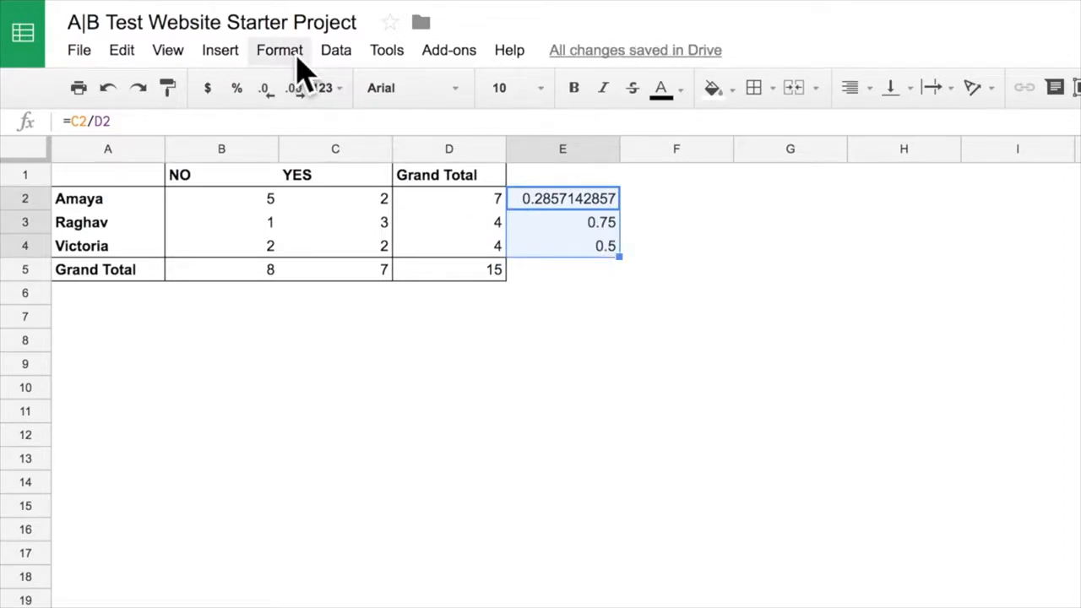
Step: Format the YES share cells E2:E4 as Percent
{"action": "left_click", "coordinate": [280, 50]}
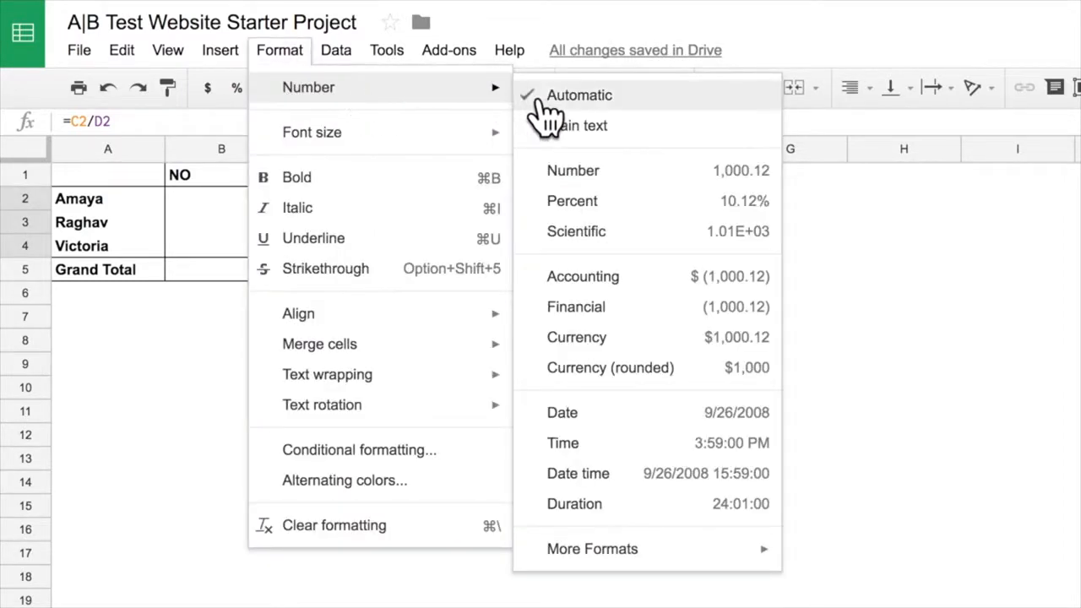
{"action": "left_click", "coordinate": [572, 200]}
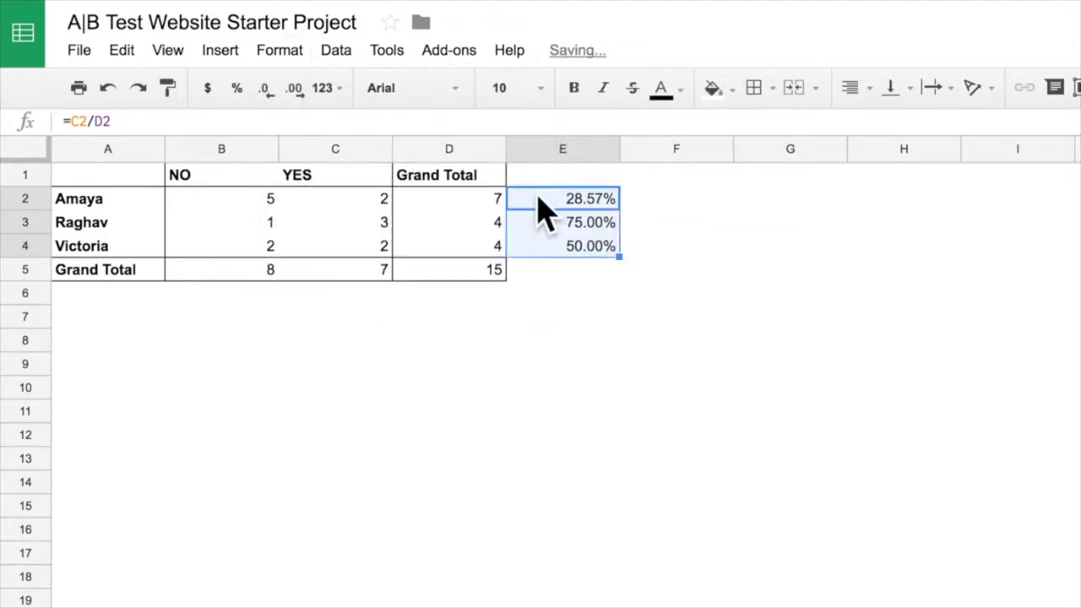
{"action": "left_click", "coordinate": [676, 246]}
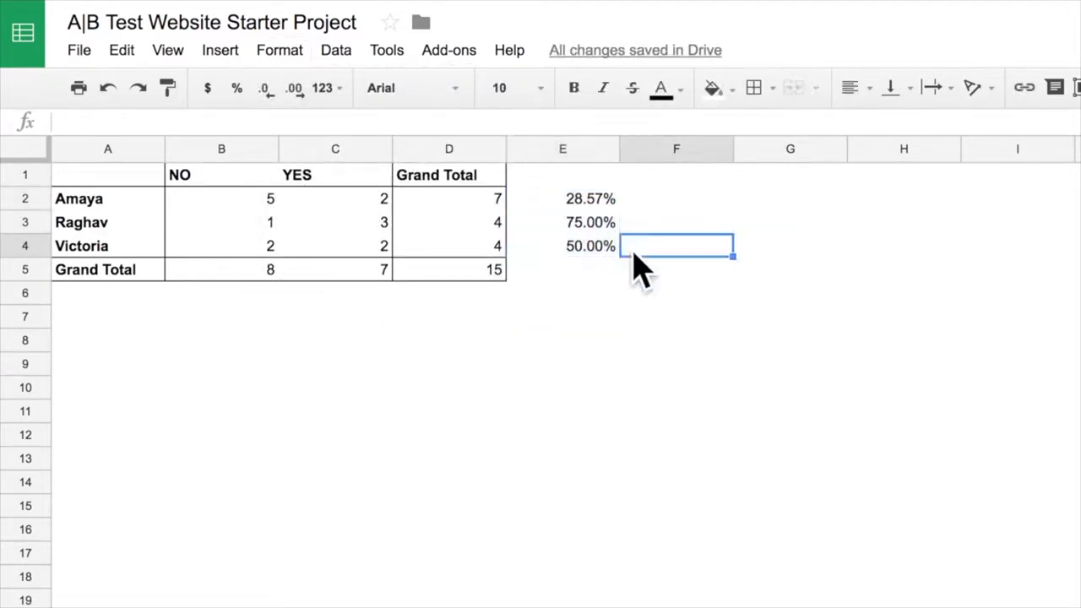